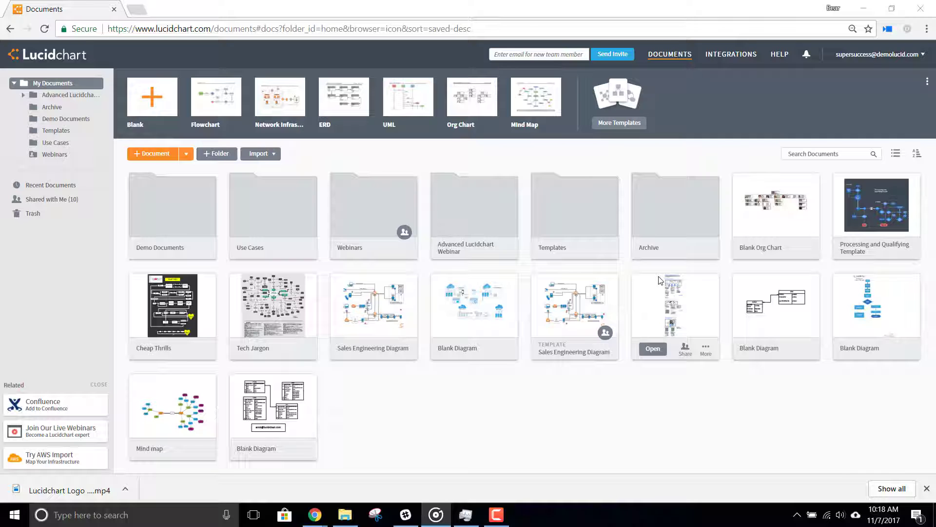
pyautogui.moveTo(619, 122)
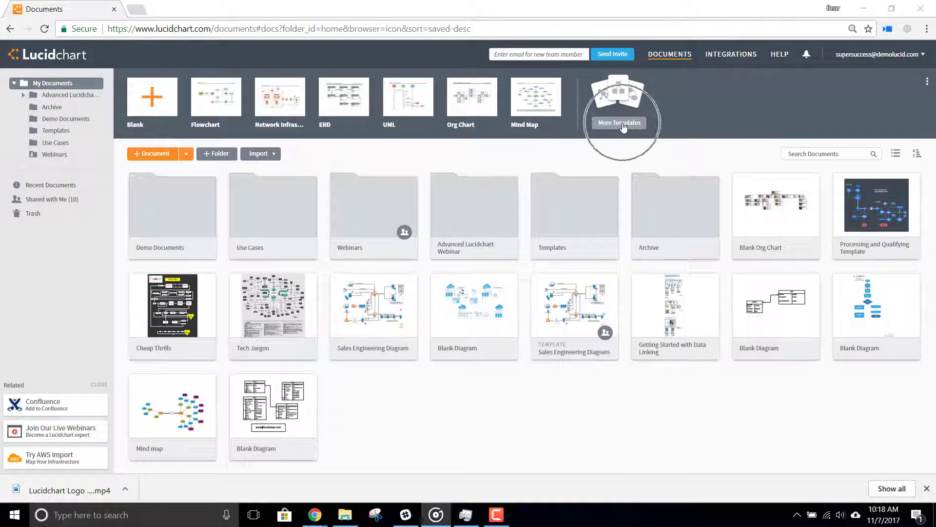
# Open the full template gallery from More Templates on the Documents page
pyautogui.click(620, 123)
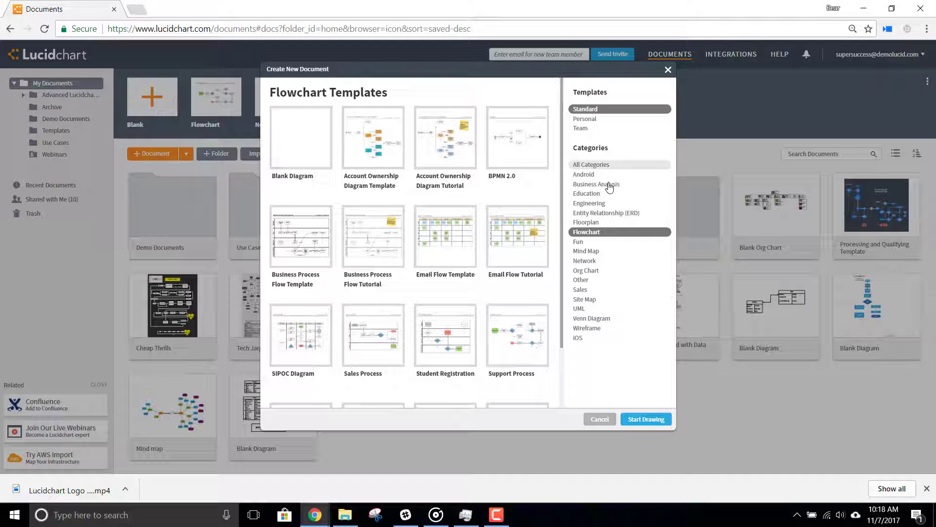
pyautogui.moveTo(585, 260)
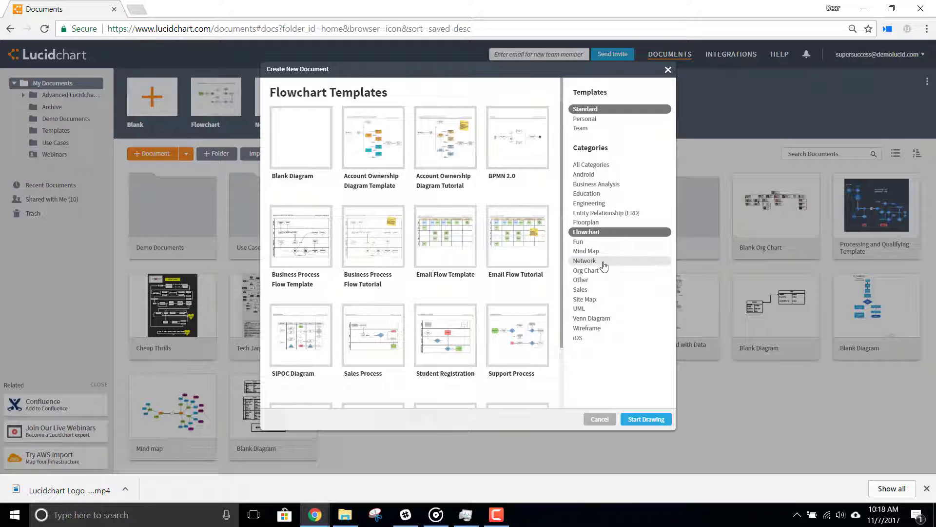
# Browse the Network category and create a document from the AWS Network Diagram template
pyautogui.click(585, 260)
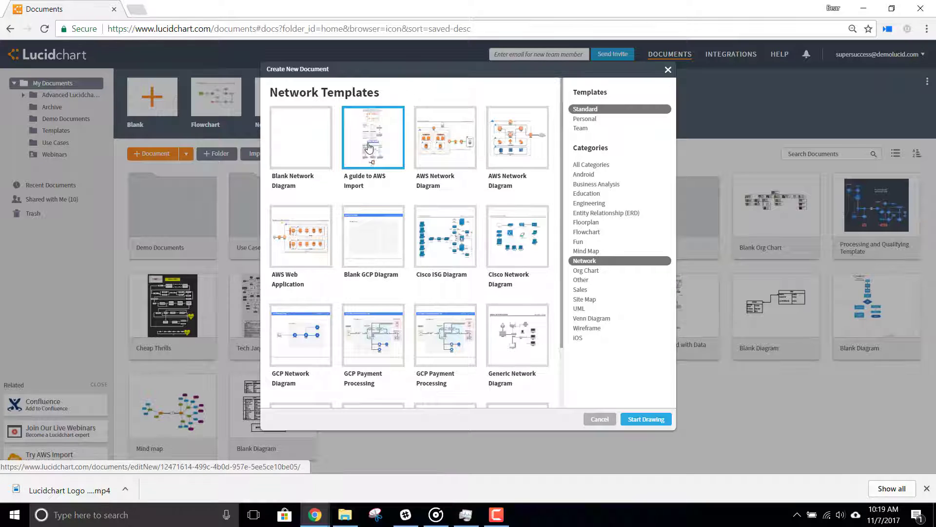
pyautogui.click(445, 137)
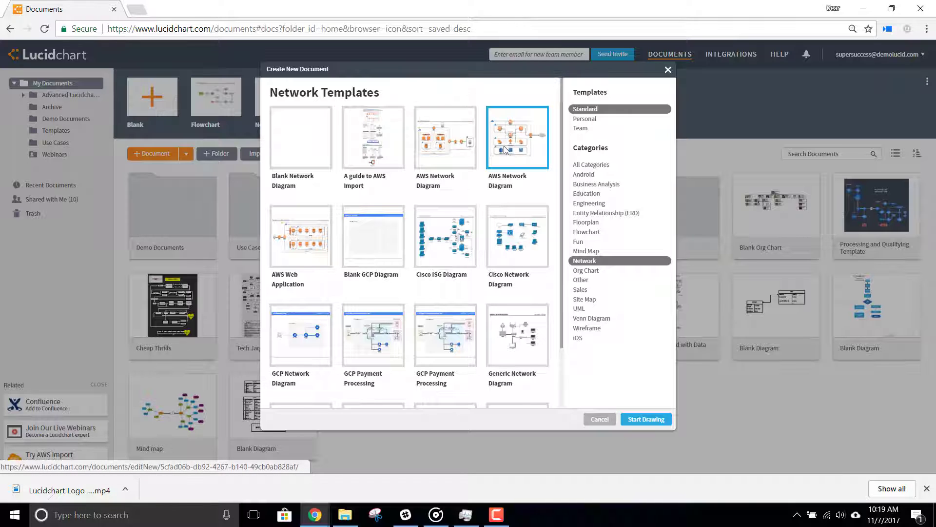
pyautogui.click(646, 418)
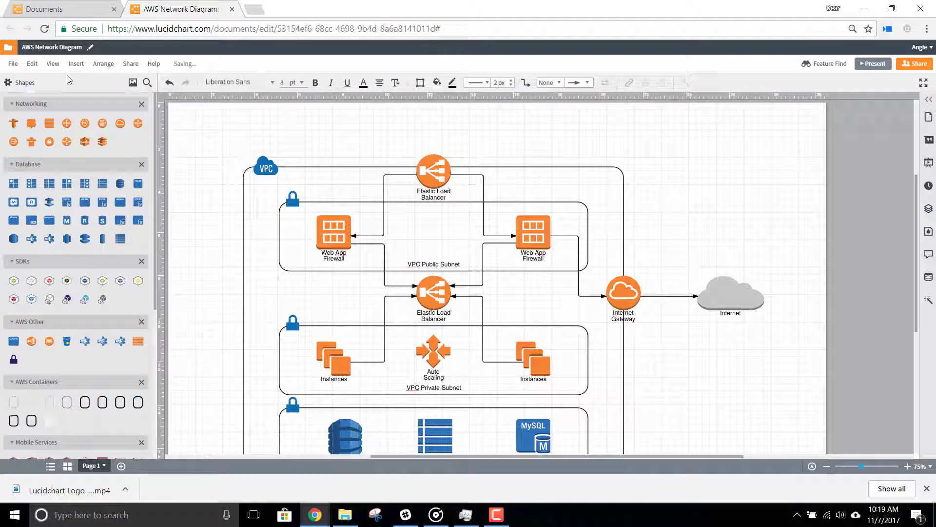
# Open the Import AWS Architecture dialog via File > Import Data > AWS Architecture
pyautogui.click(11, 64)
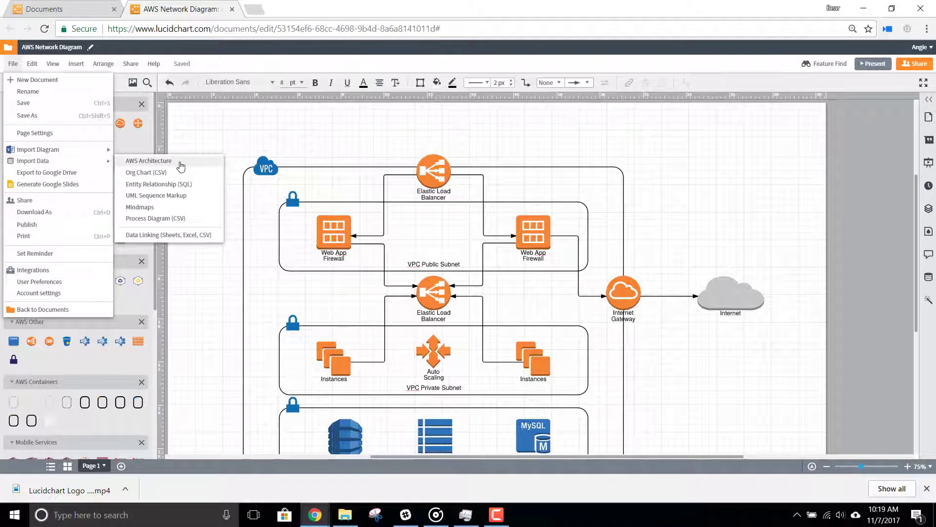
pyautogui.click(149, 160)
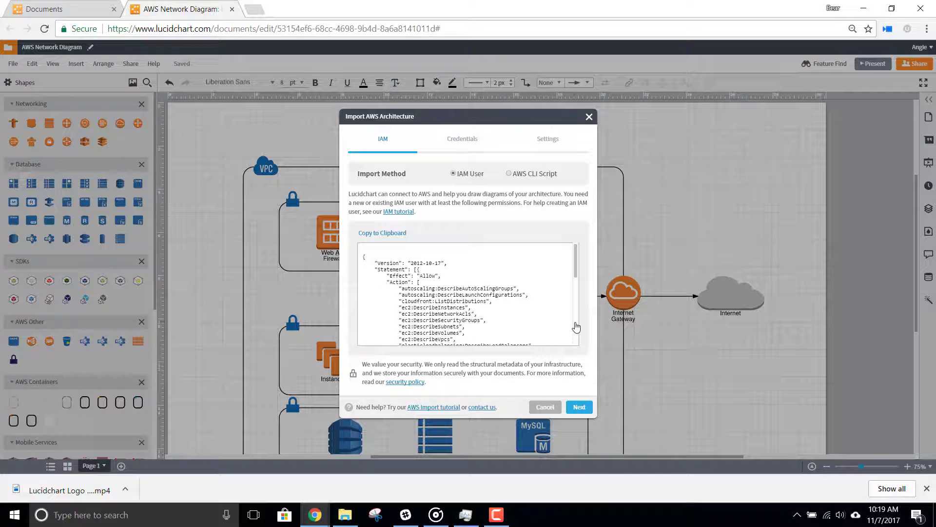
pyautogui.moveTo(567, 308)
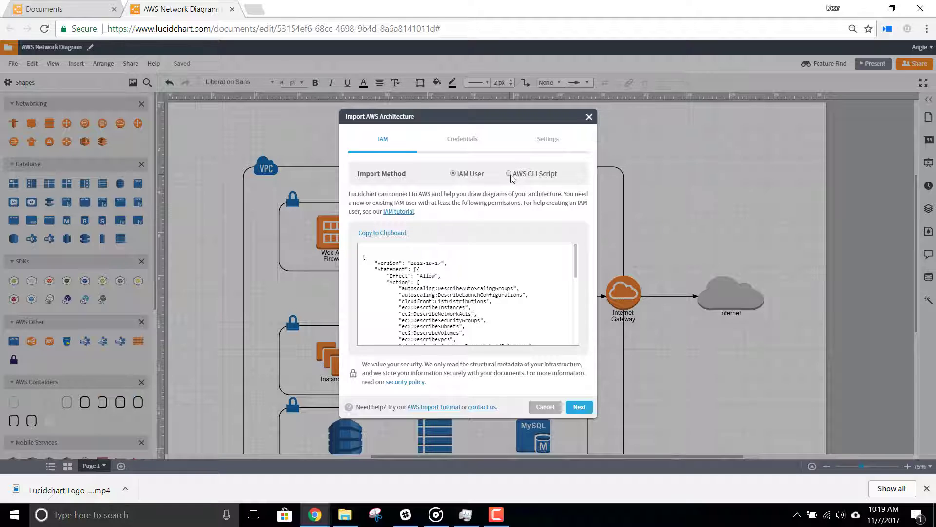
pyautogui.moveTo(431, 213)
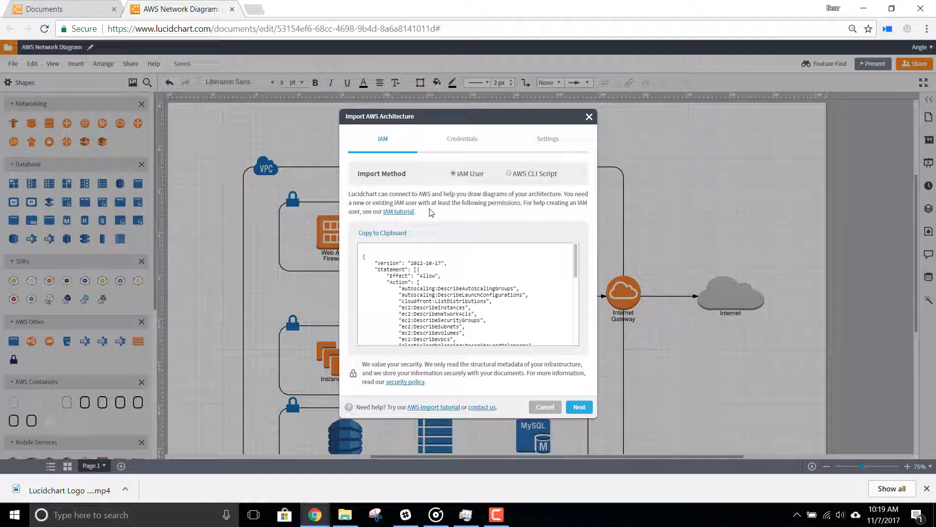
pyautogui.moveTo(398, 211)
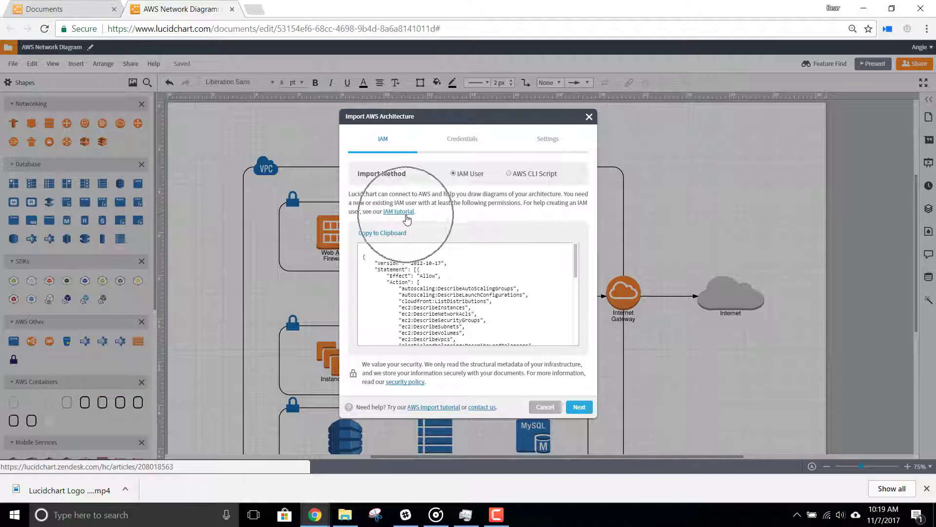
pyautogui.moveTo(476, 195)
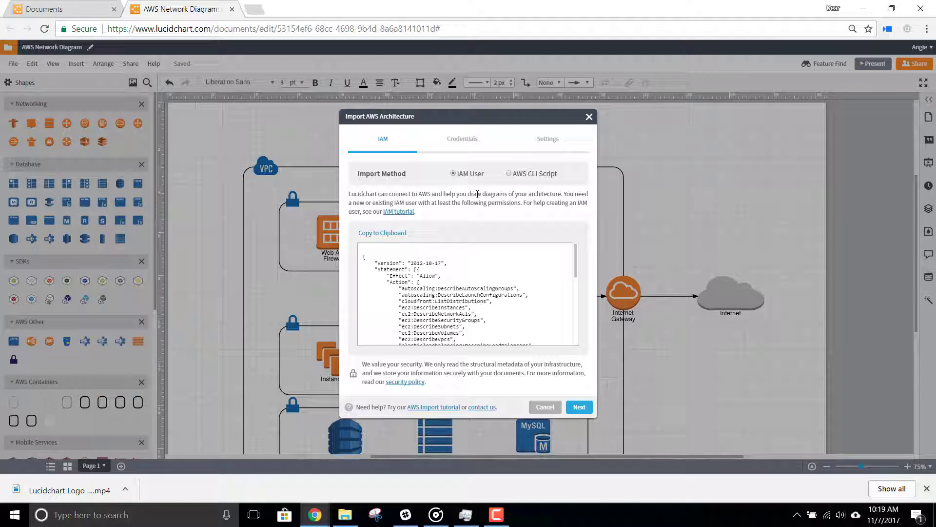
# Use the AWS CLI Script method, copy the script, and attach awssample_json.json
pyautogui.click(508, 173)
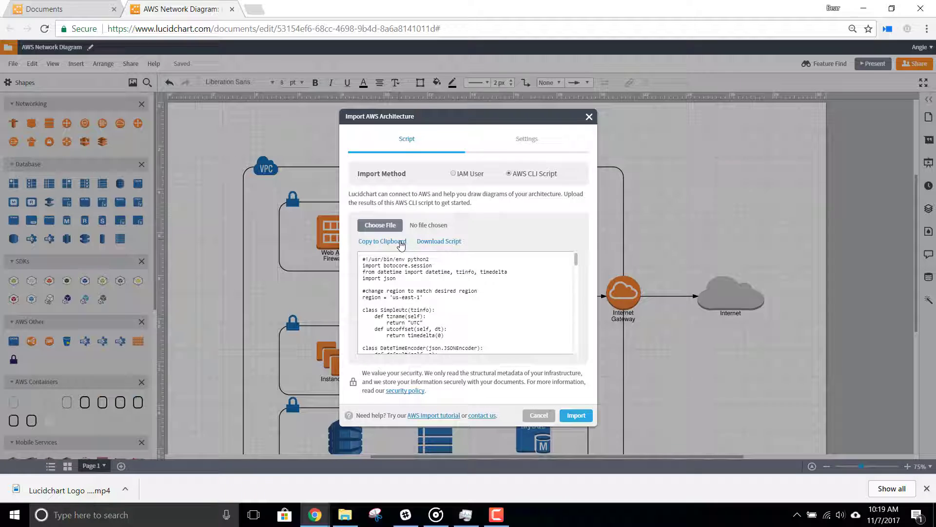
pyautogui.click(381, 242)
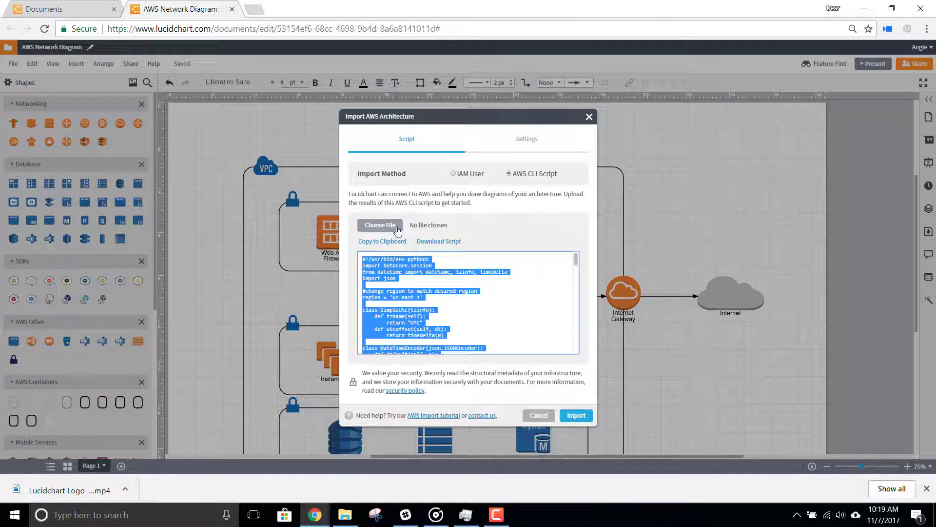
pyautogui.click(380, 225)
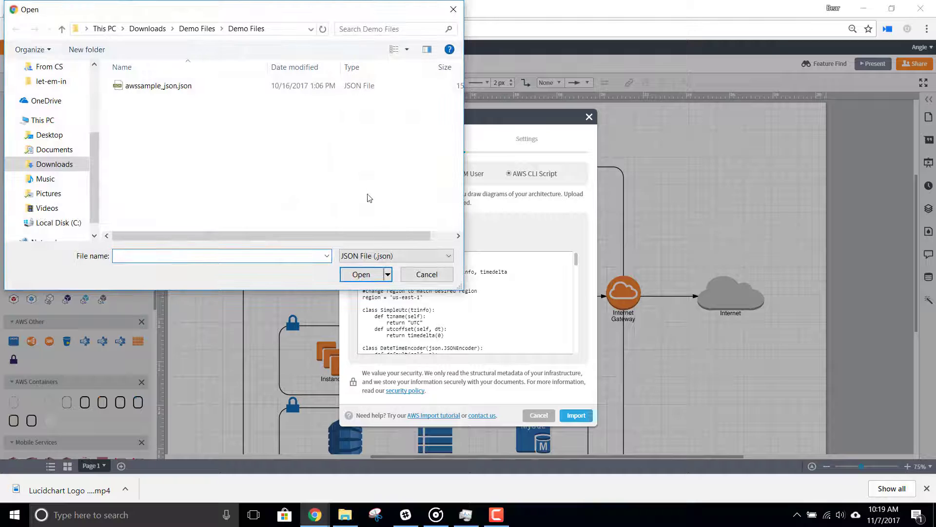
pyautogui.click(158, 85)
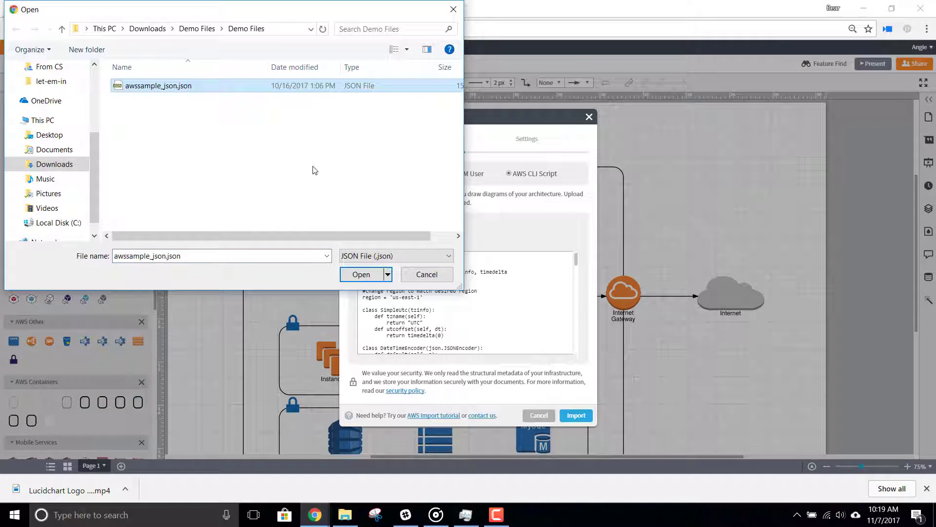
pyautogui.click(361, 274)
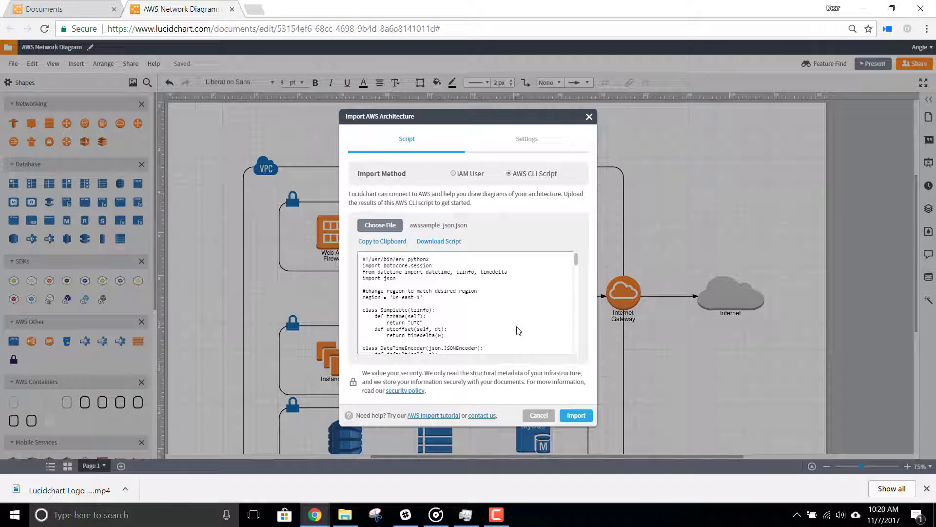
pyautogui.moveTo(507, 335)
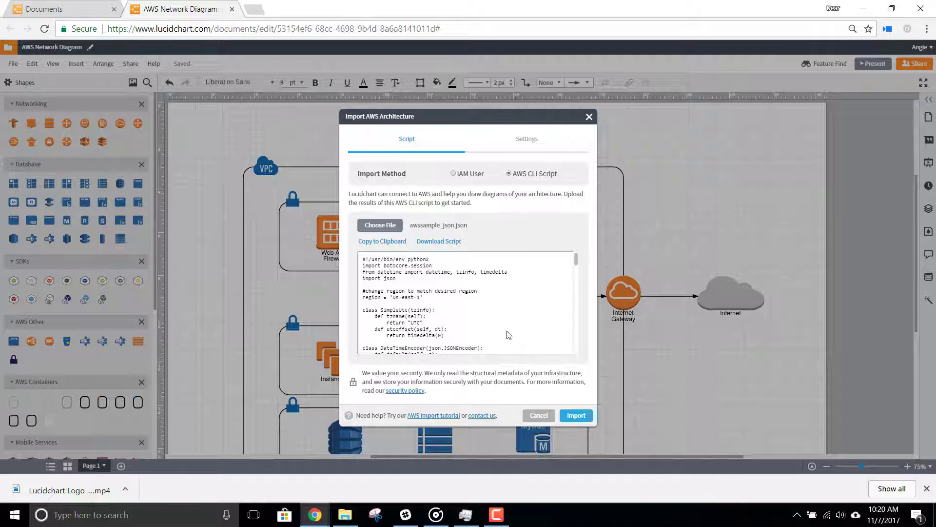
pyautogui.moveTo(405, 390)
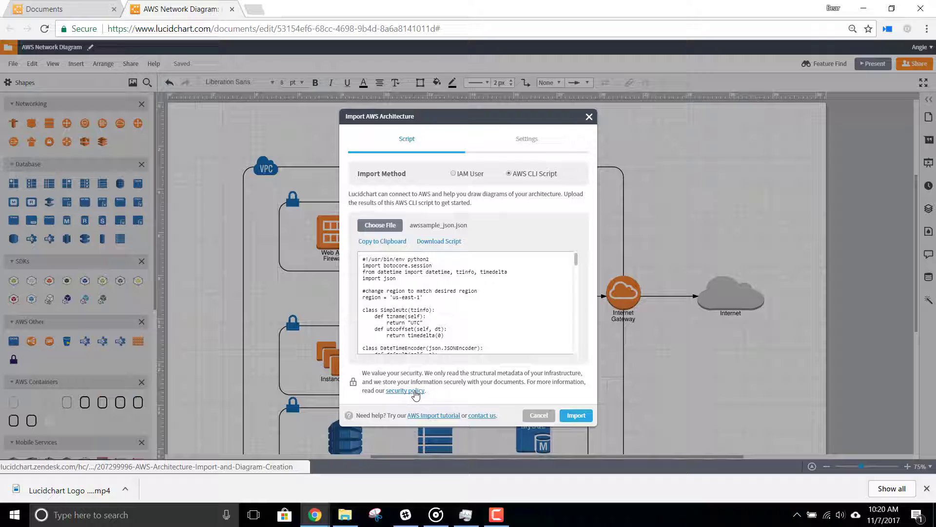
pyautogui.moveTo(499, 404)
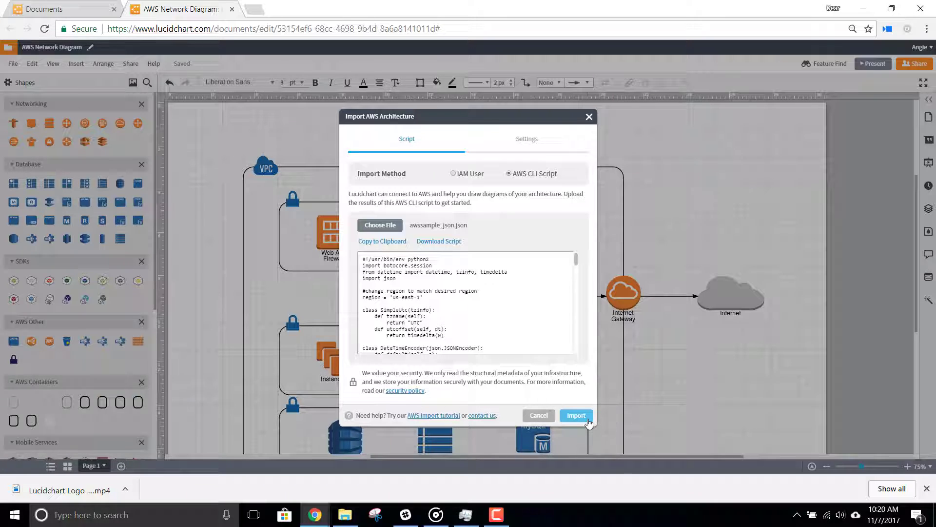
# Import the AWS architecture from awssample_json.json
pyautogui.click(575, 414)
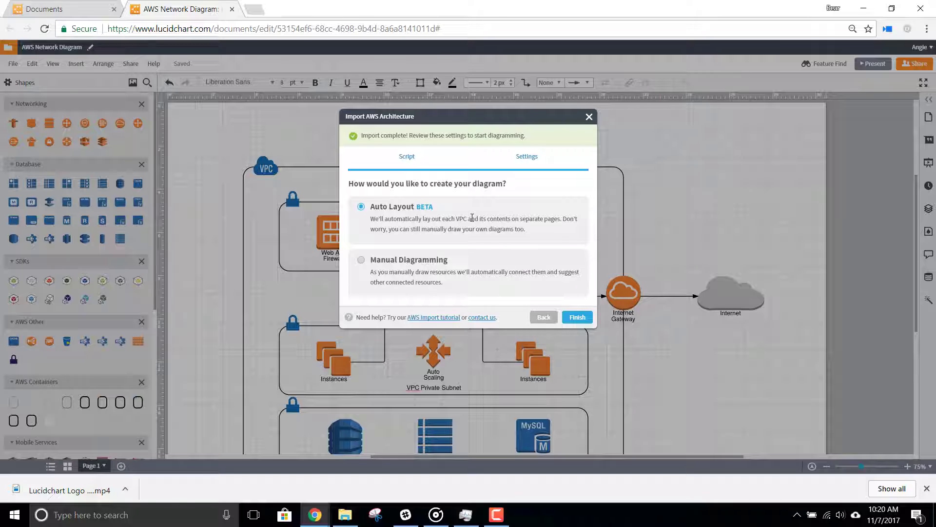
pyautogui.moveTo(467, 261)
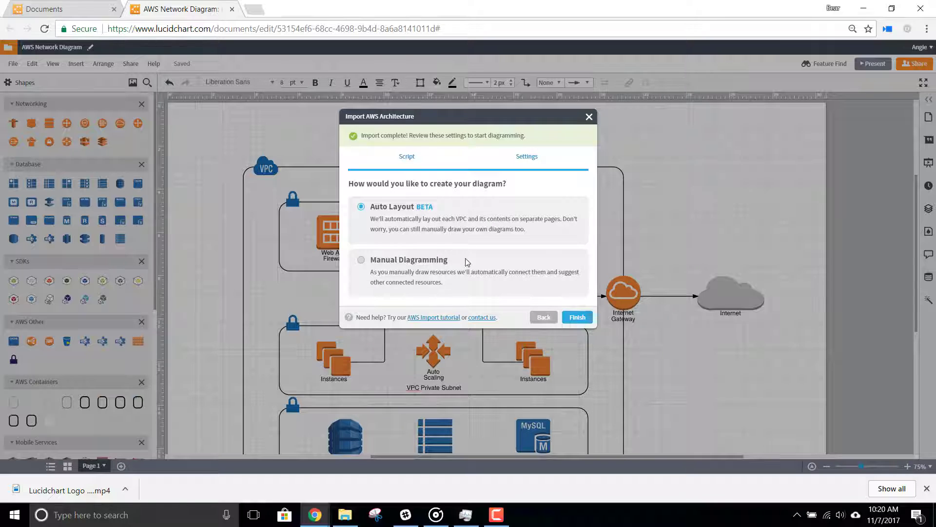
pyautogui.moveTo(465, 274)
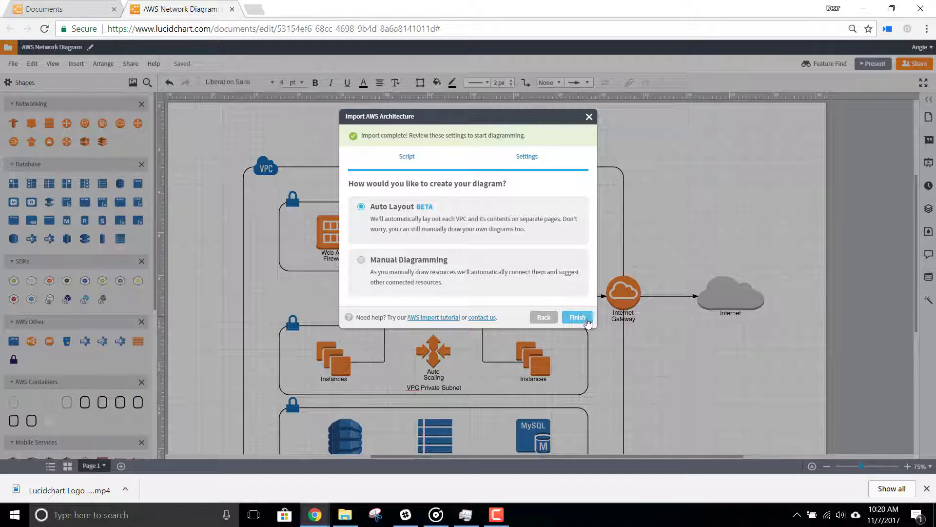
# Finish with Auto Layout to generate the VPC diagram with subnets, instances and load balancer
pyautogui.click(576, 316)
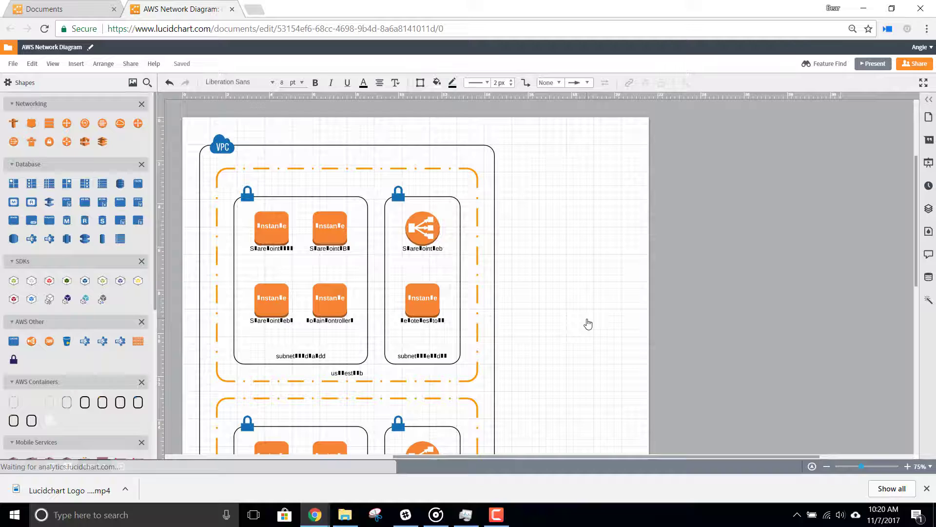